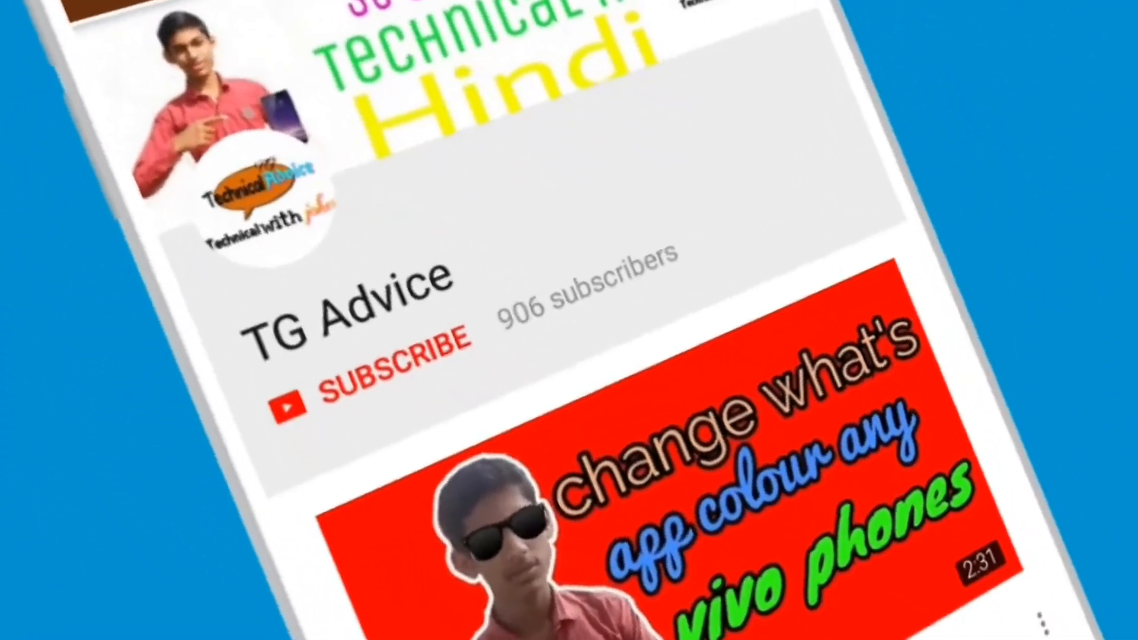
- Skip past the TG Advice channel intro to the phone's Notes list
{"action": "left_click", "coordinate": [392, 366]}
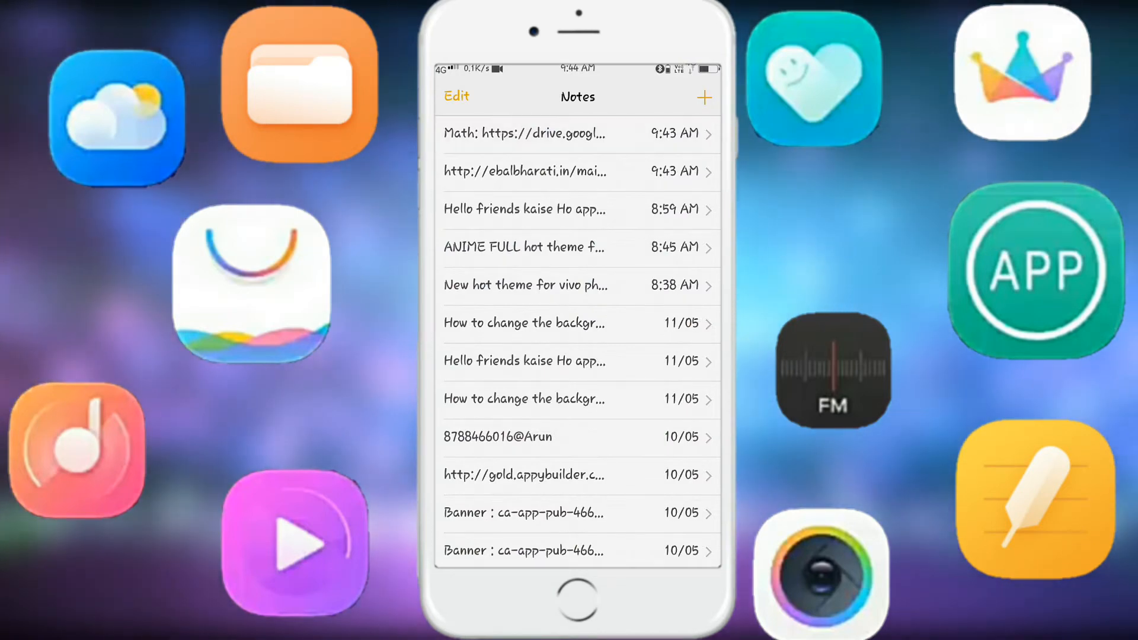
- Open the Math note holding the Google Drive link and reach the CuT URLs sign-in page
{"action": "left_click", "coordinate": [524, 133]}
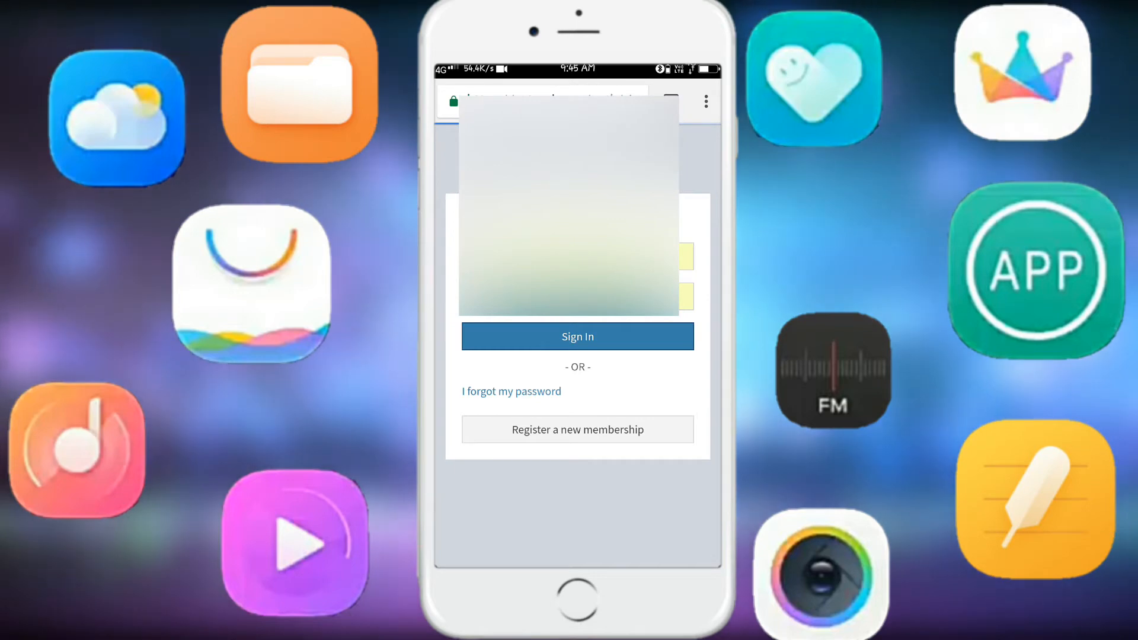
- Sign in to CuT URLs and enter the long Drive link to shorten into a cuon.io link
{"action": "left_click", "coordinate": [578, 335]}
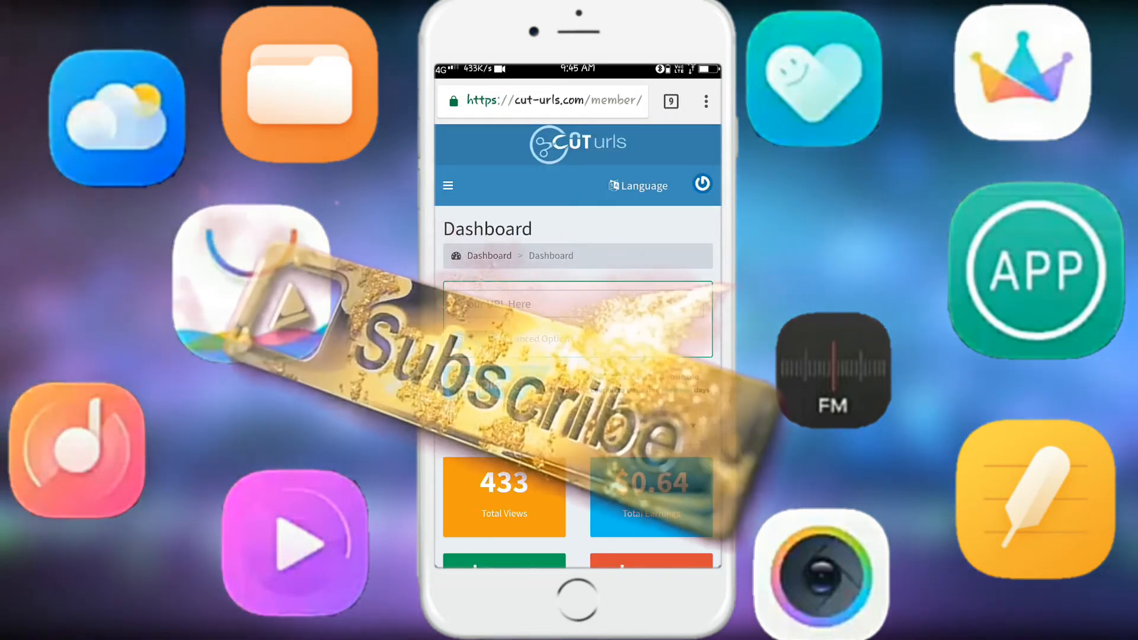
{"action": "left_click", "coordinate": [574, 305]}
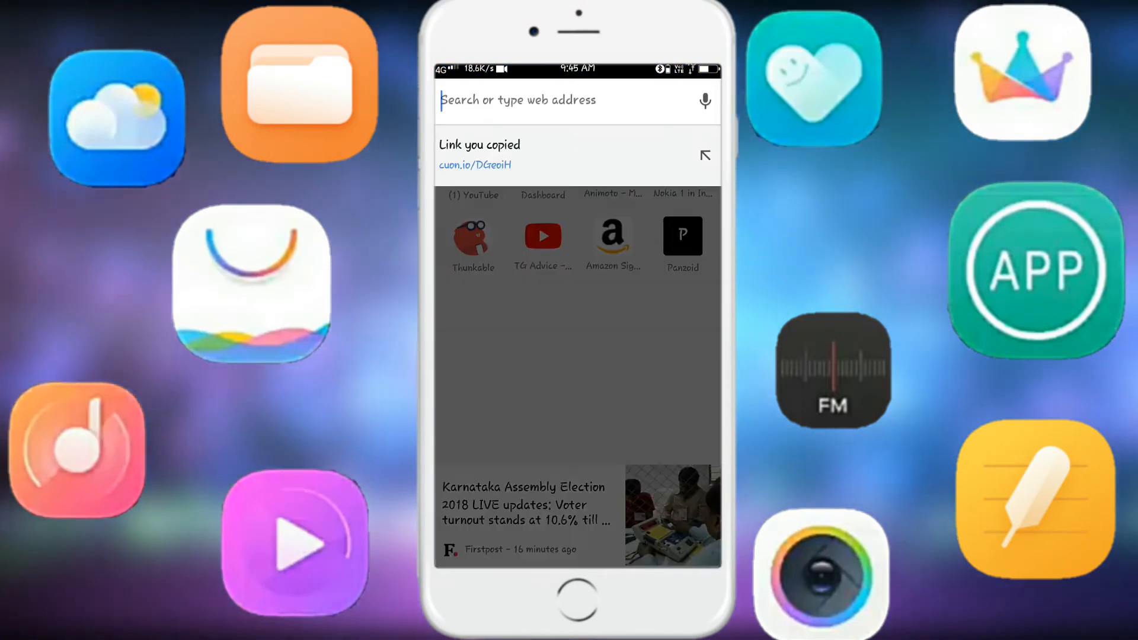
- Paste the cuon.io short link into the address bar and load it
{"action": "left_click", "coordinate": [474, 165]}
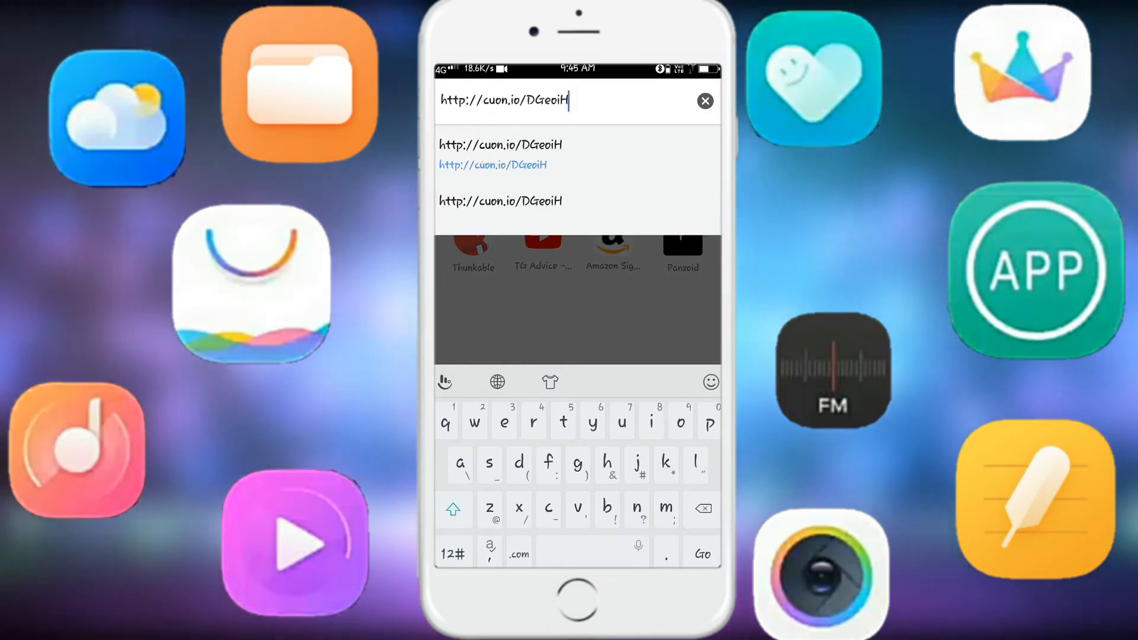
{"action": "left_click", "coordinate": [700, 553]}
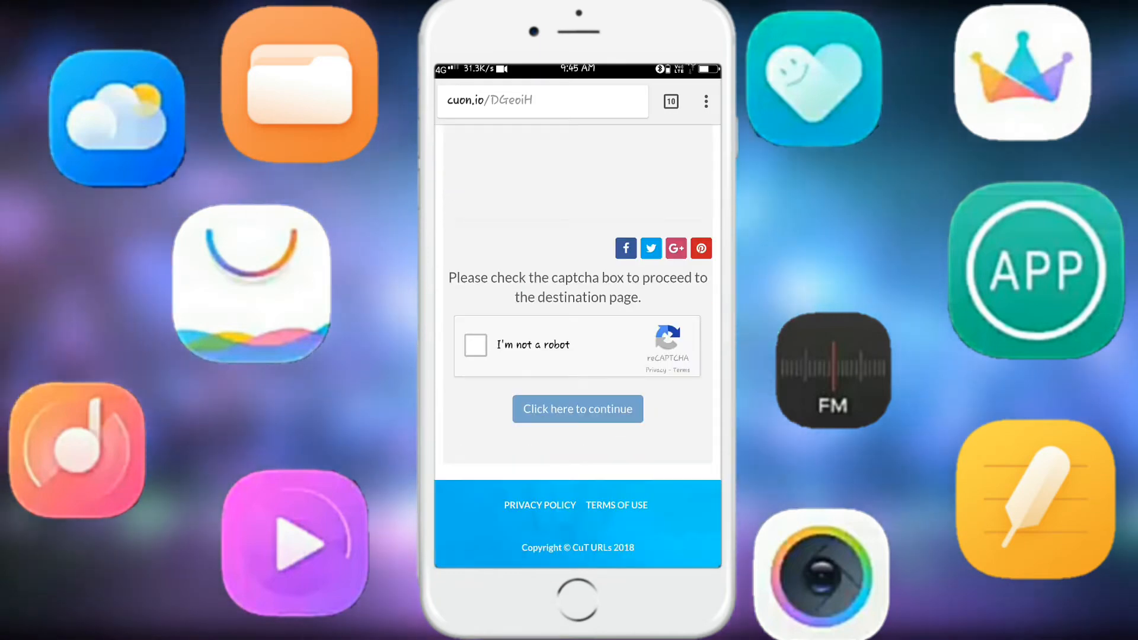
- Pass the I'm not a robot captcha and continue to the android-upd.com destination page
{"action": "left_click", "coordinate": [475, 345]}
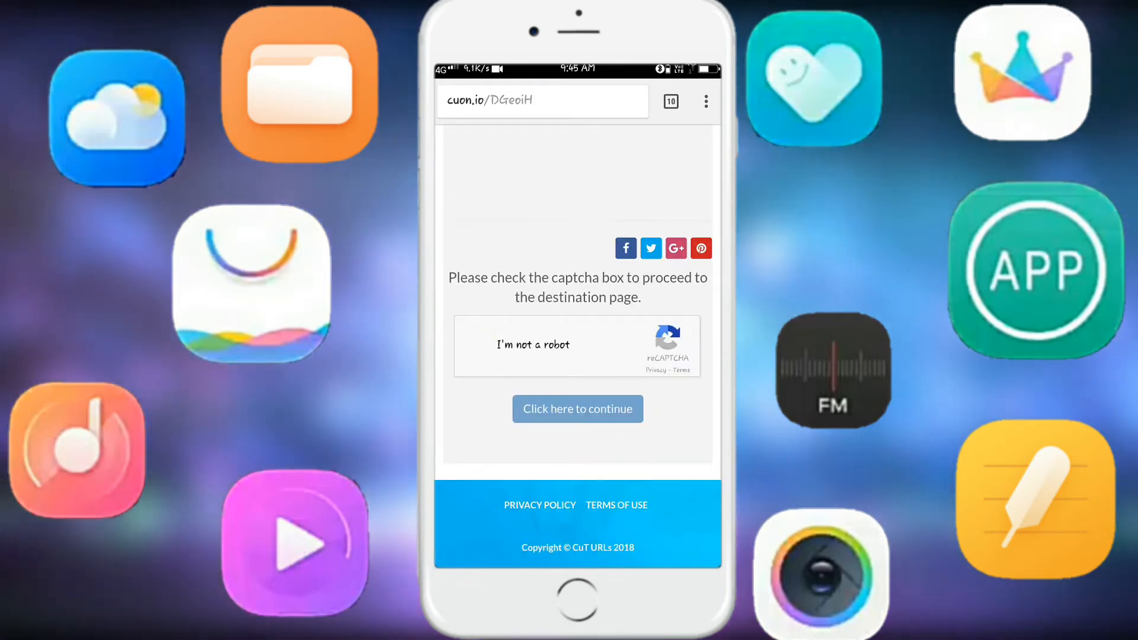
{"action": "left_click", "coordinate": [475, 344]}
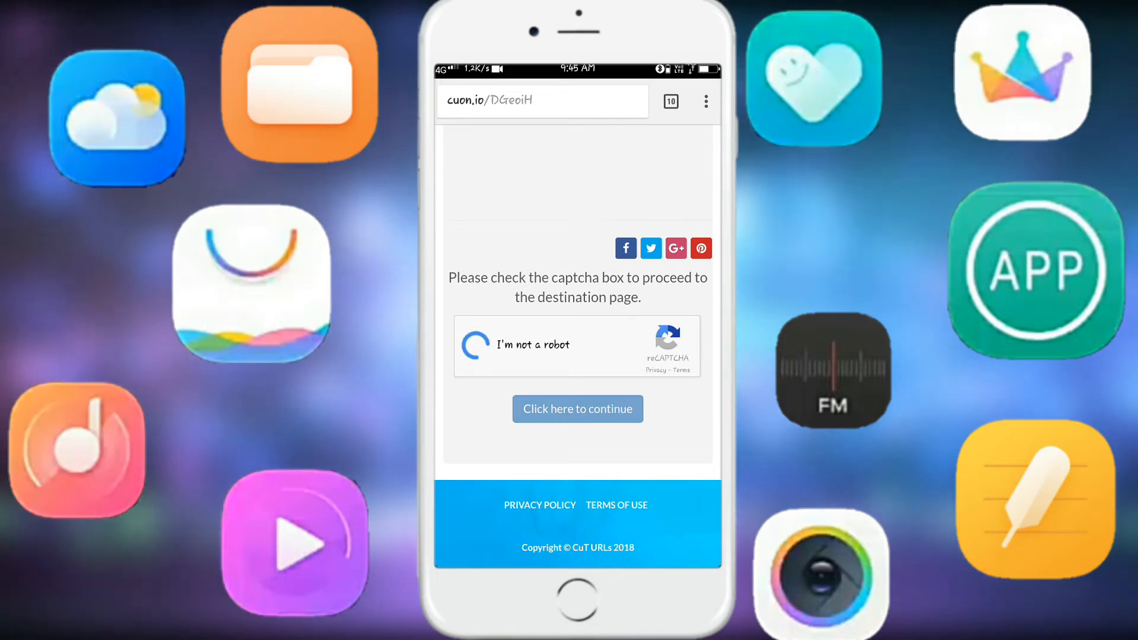
{"action": "left_click", "coordinate": [477, 345]}
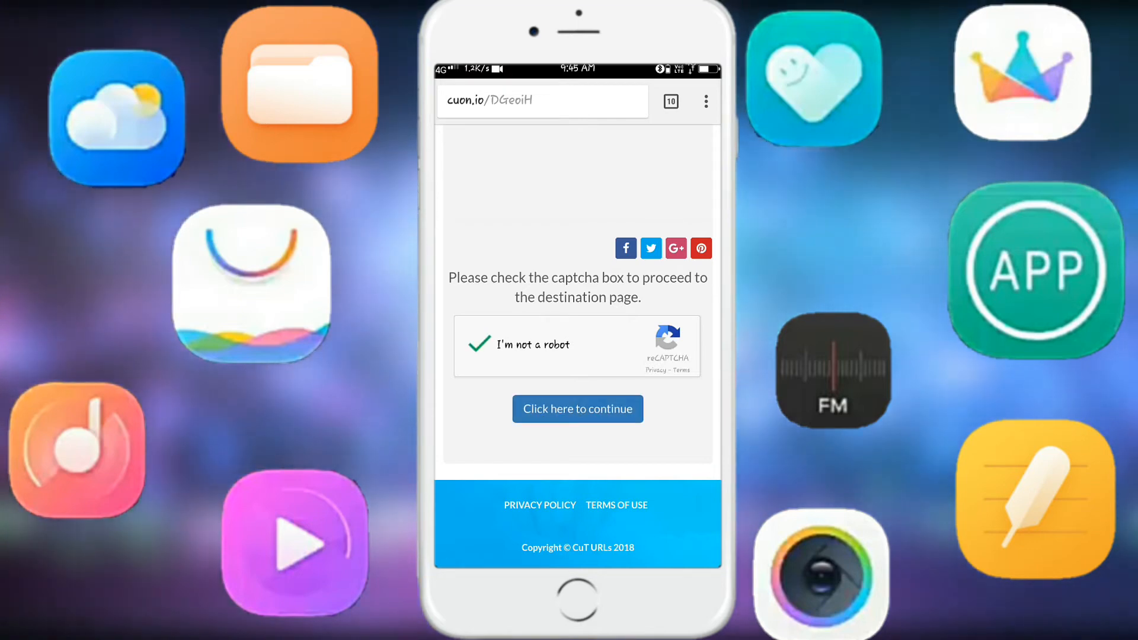
{"action": "left_click", "coordinate": [577, 409]}
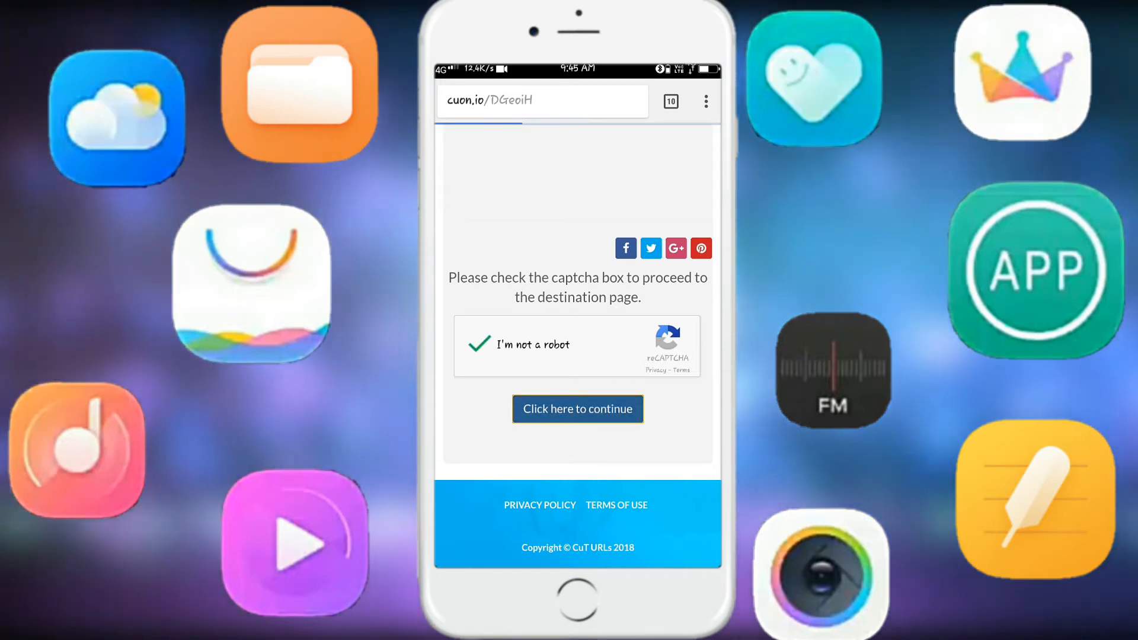
{"action": "left_click", "coordinate": [577, 409]}
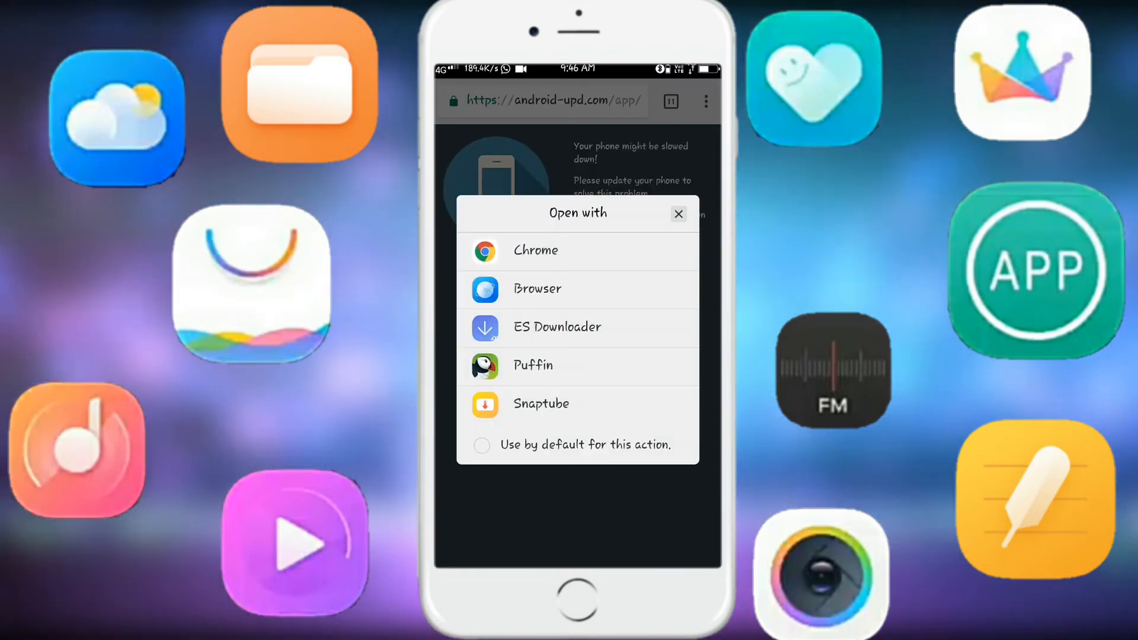
- Choose Chrome in the Open with dialog to reach the Mathematics Part-II Standard X PDF
{"action": "left_click", "coordinate": [679, 213]}
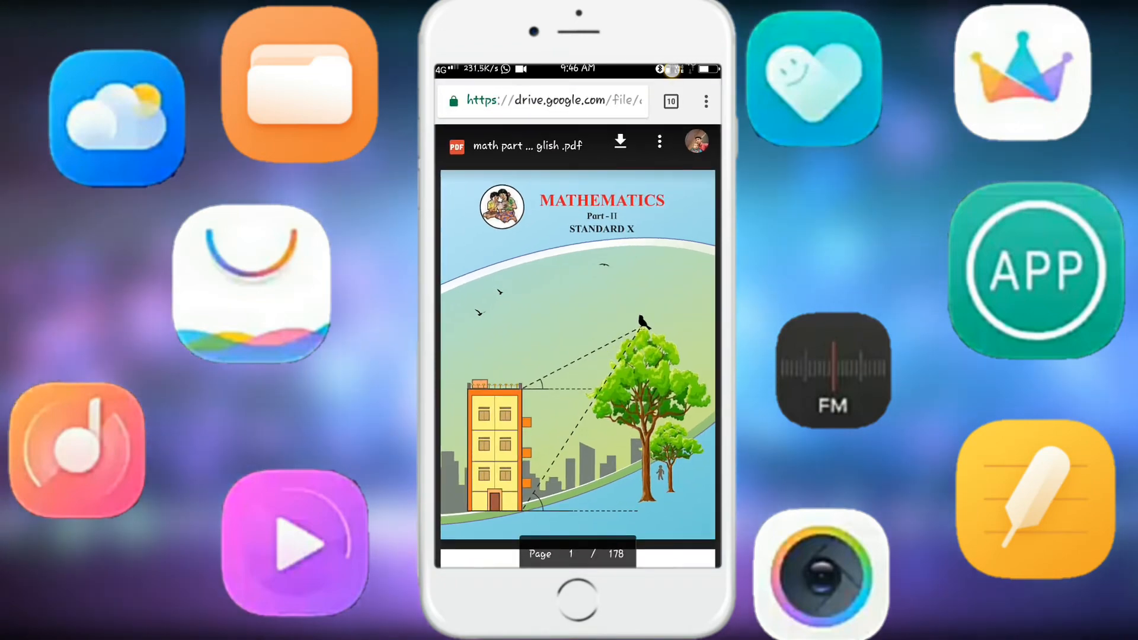
- Leave the Google Drive PDF and return through Notes to the phone's home screen
{"action": "left_click", "coordinate": [577, 598]}
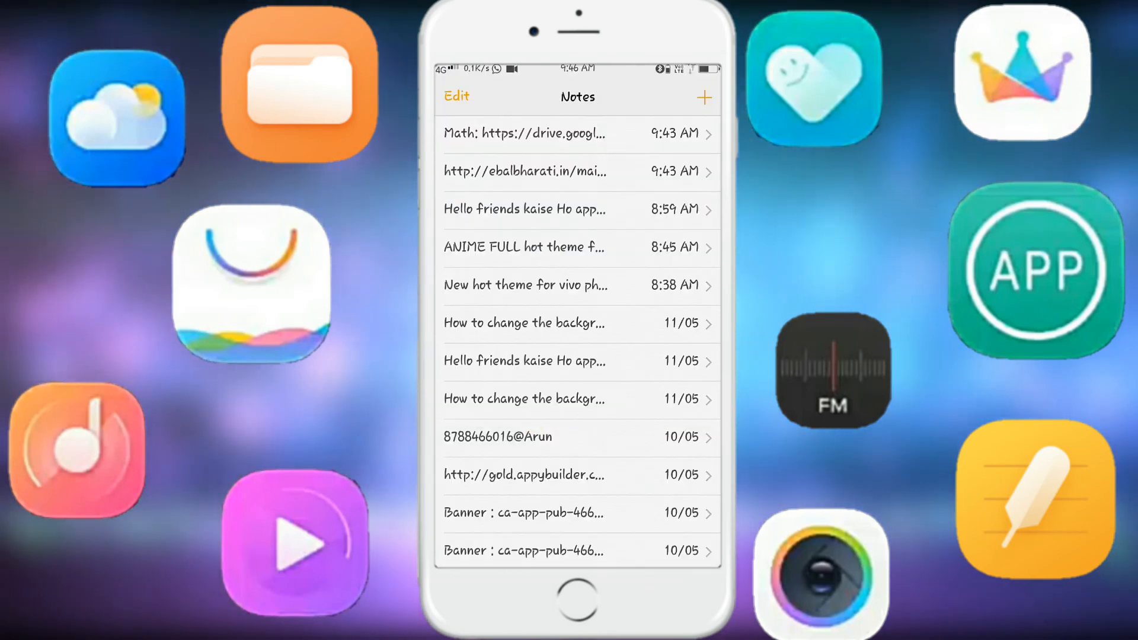
{"action": "left_click", "coordinate": [578, 600]}
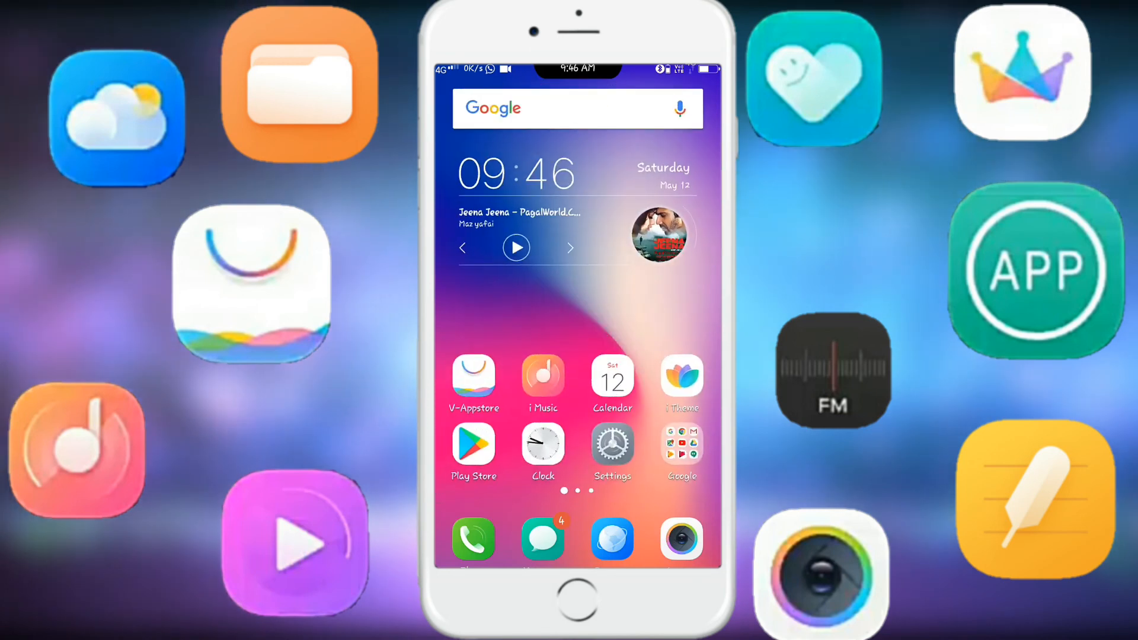